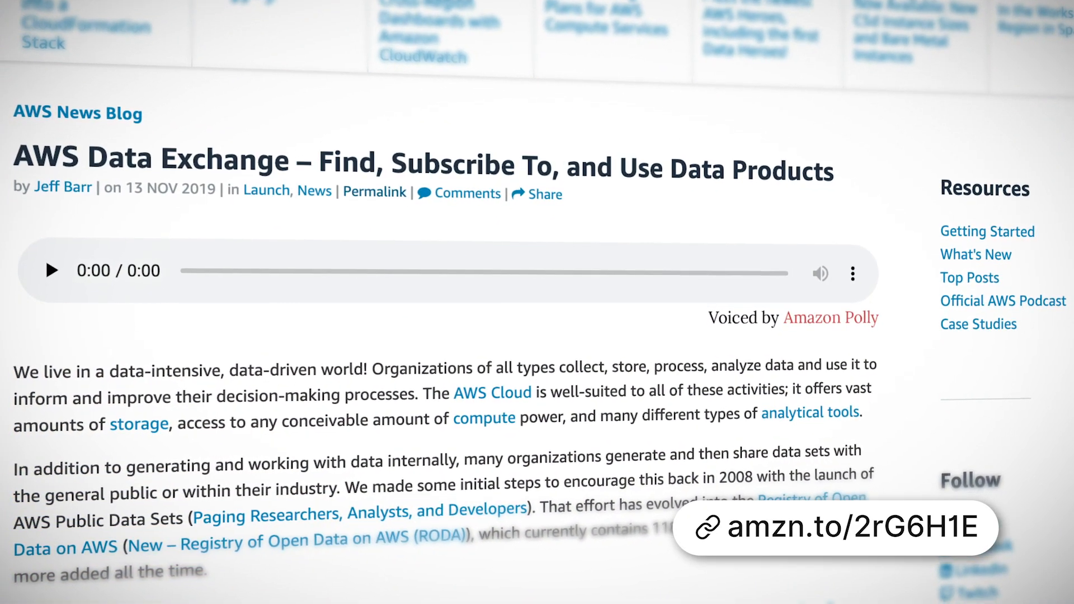
{"action": "scroll", "scroll_direction": "down", "scroll_amount": 3}
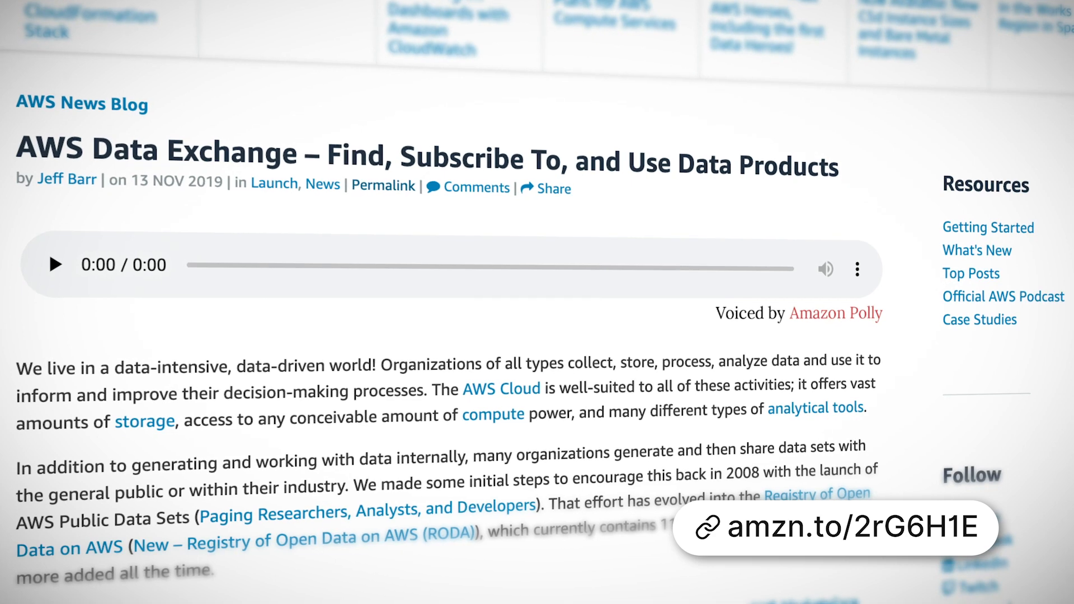
{"action": "scroll", "scroll_direction": "down", "scroll_amount": 3}
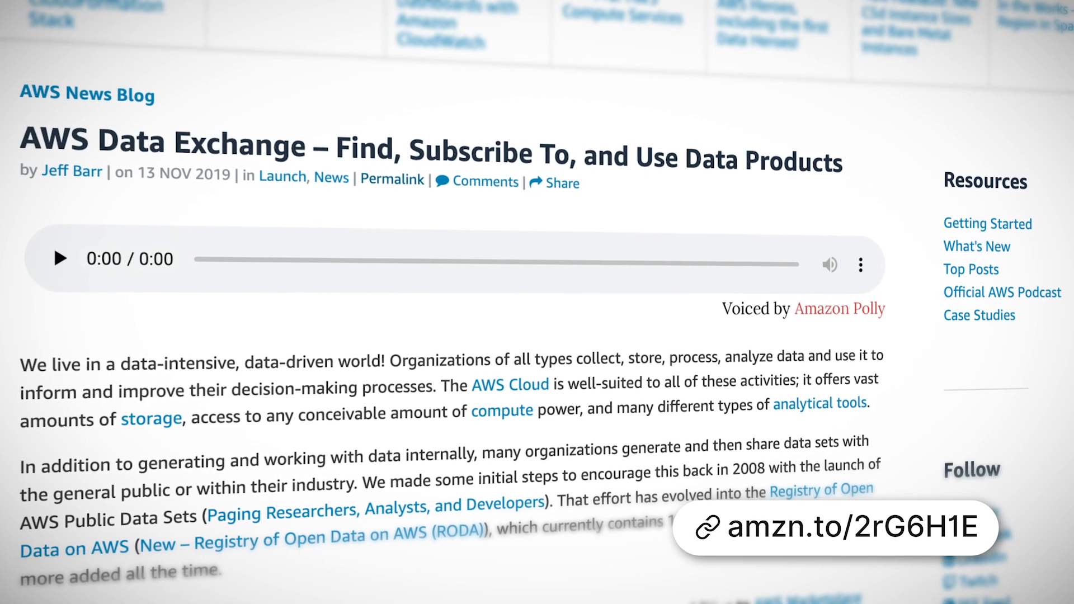